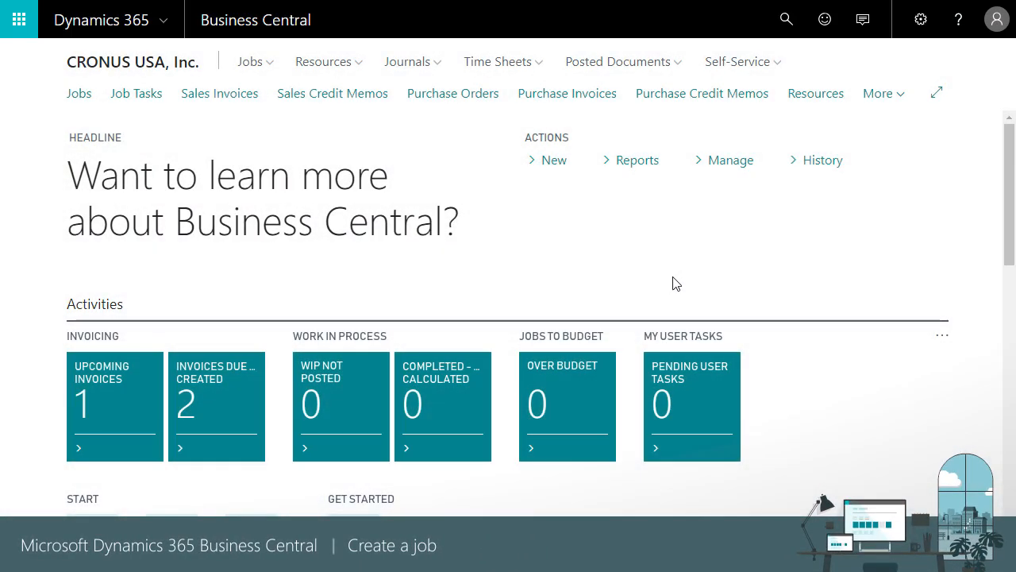
{"action": "mouse_move", "coordinate": [675, 283]}
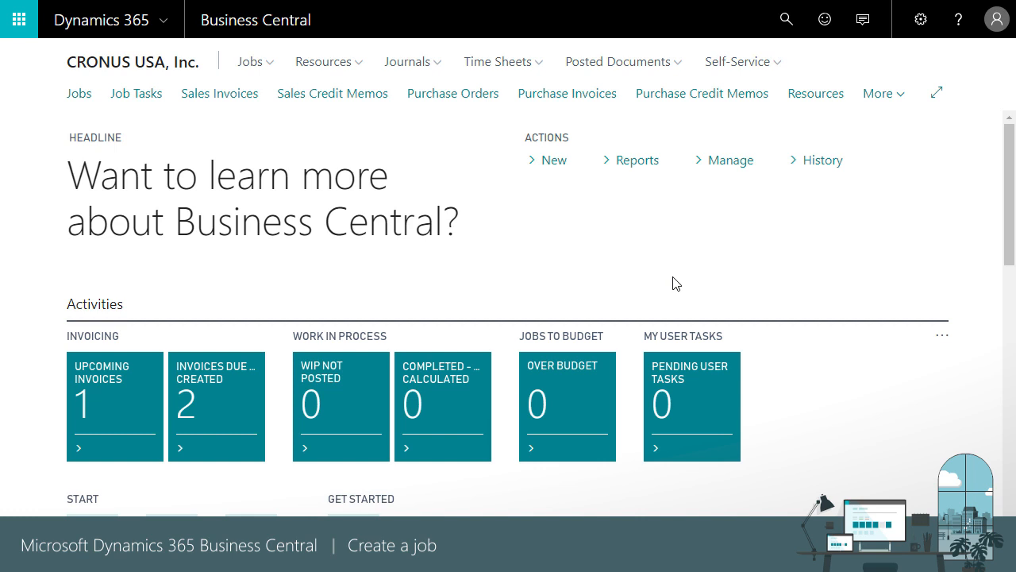
{"action": "mouse_move", "coordinate": [292, 167]}
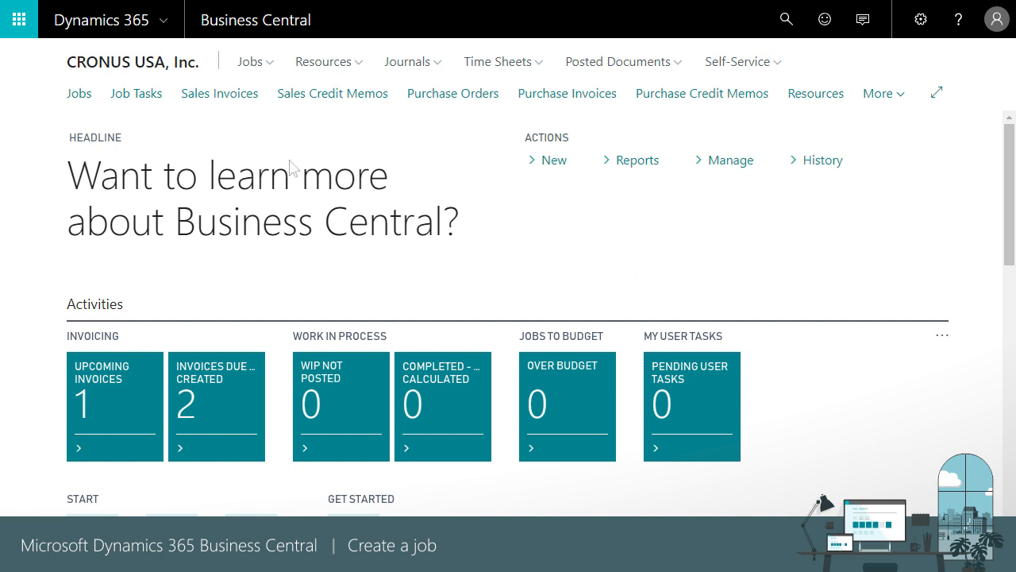
Open the Jobs list from the Role Center navigation bar.
{"action": "left_click", "coordinate": [79, 93]}
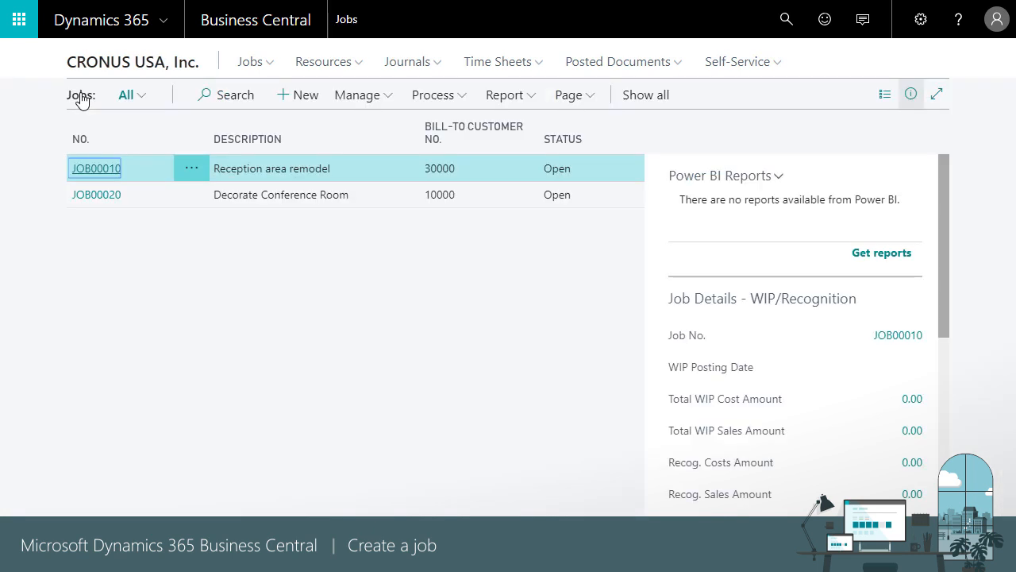
{"action": "mouse_move", "coordinate": [317, 242]}
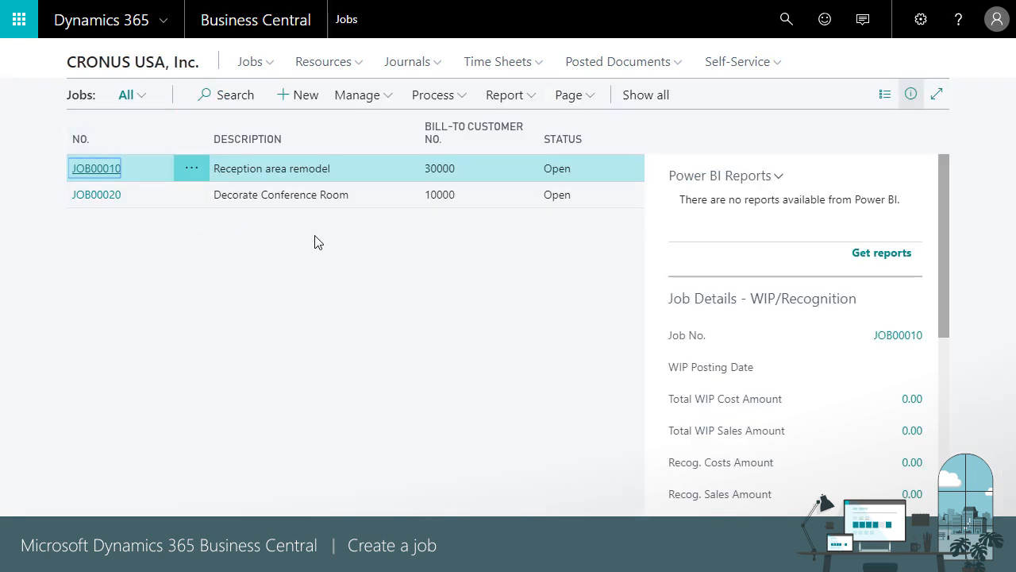
{"action": "mouse_move", "coordinate": [305, 95]}
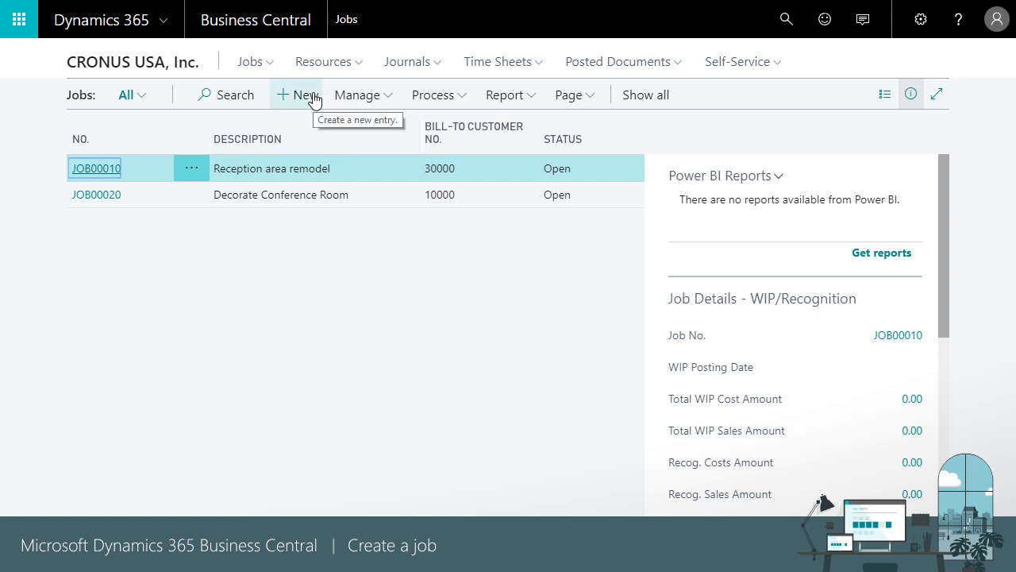
Create job 'Redesign' for bill-to customer 20000 with FULLUSERADMIN as project manager.
{"action": "left_click", "coordinate": [298, 94]}
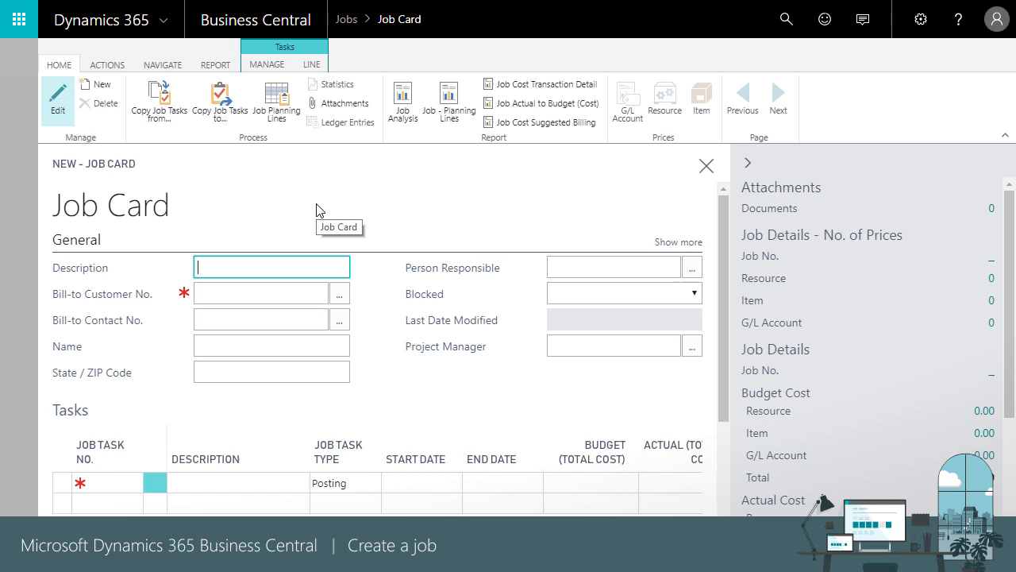
{"action": "type", "text": "Redesign"}
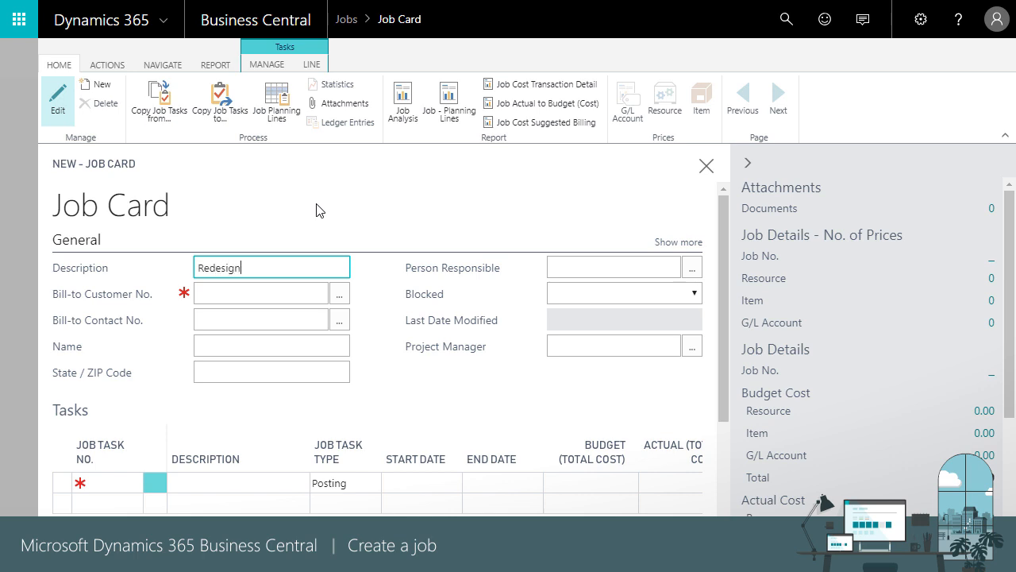
{"action": "left_click", "coordinate": [261, 293]}
{"action": "type", "text": "20000"}
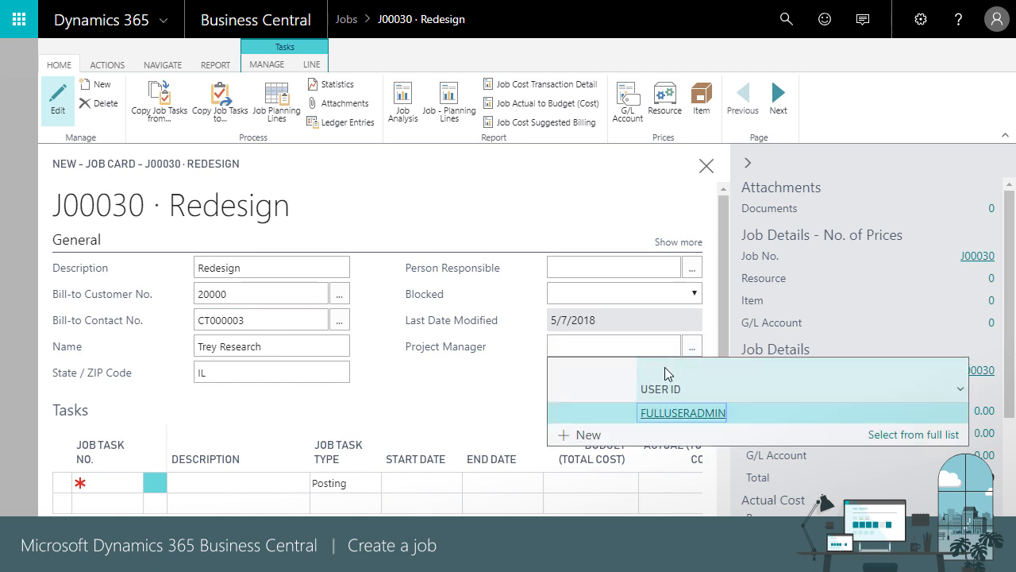
{"action": "left_click", "coordinate": [681, 413]}
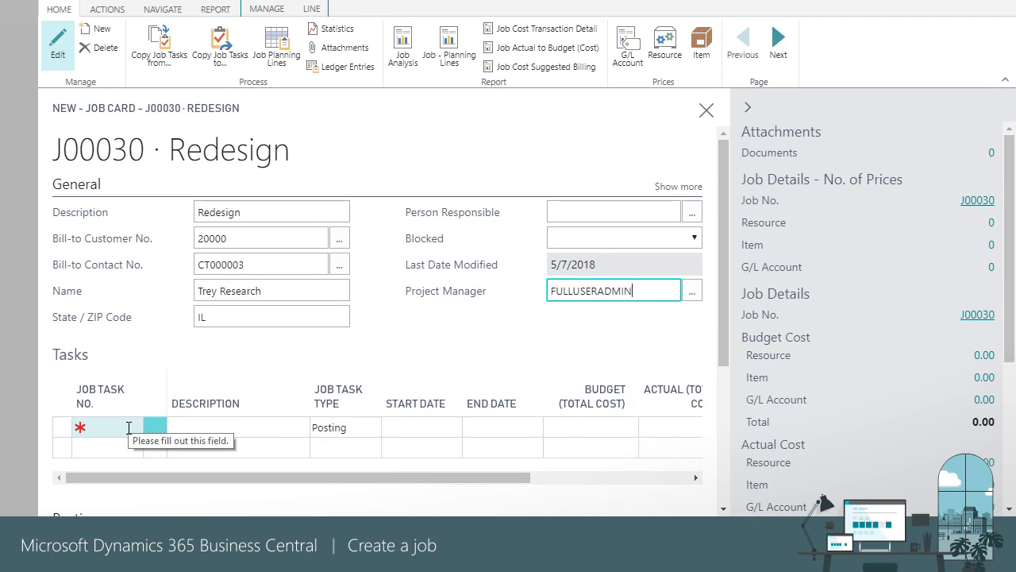
Enter job task lines 100 'Consulting' and 200 'Design' on the Redesign job.
{"action": "type", "text": "1"}
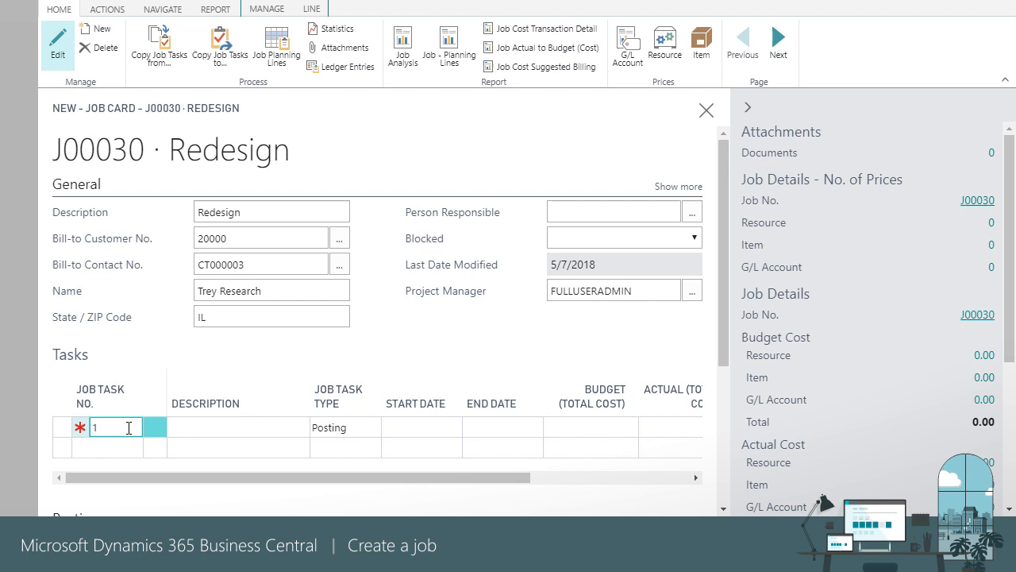
{"action": "type", "text": "00"}
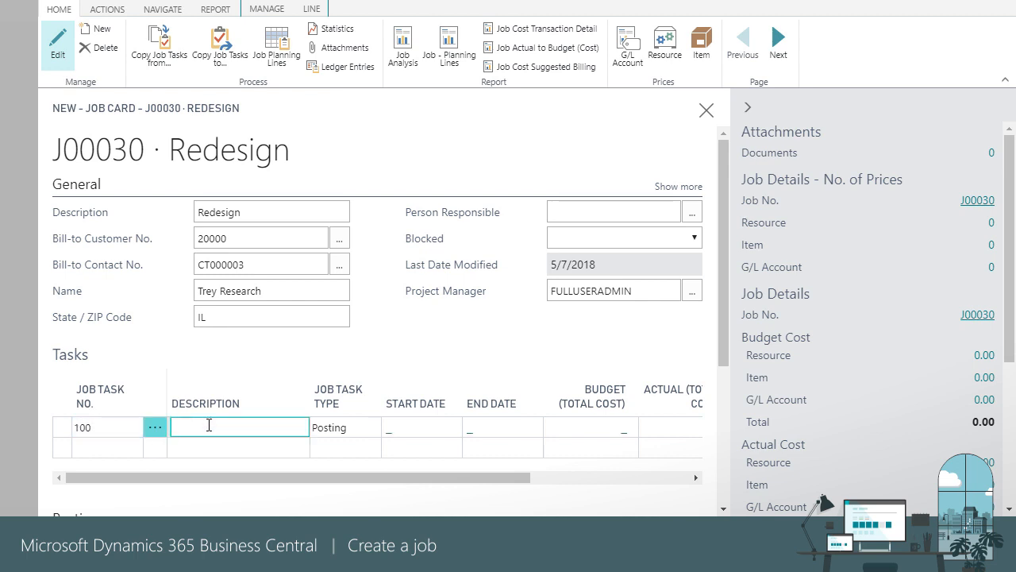
{"action": "type", "text": "C"}
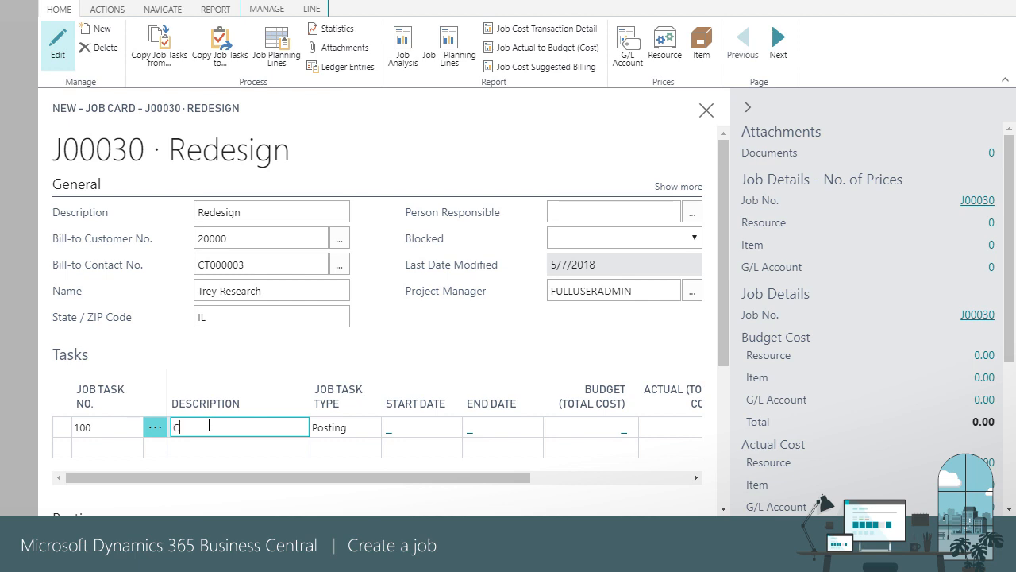
{"action": "type", "text": "onsult"}
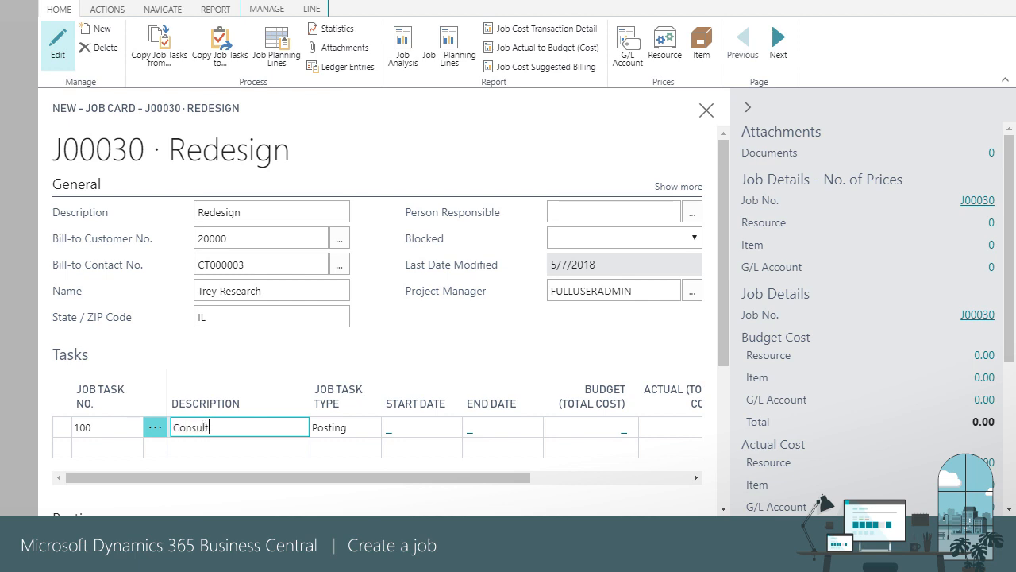
{"action": "type", "text": "ing"}
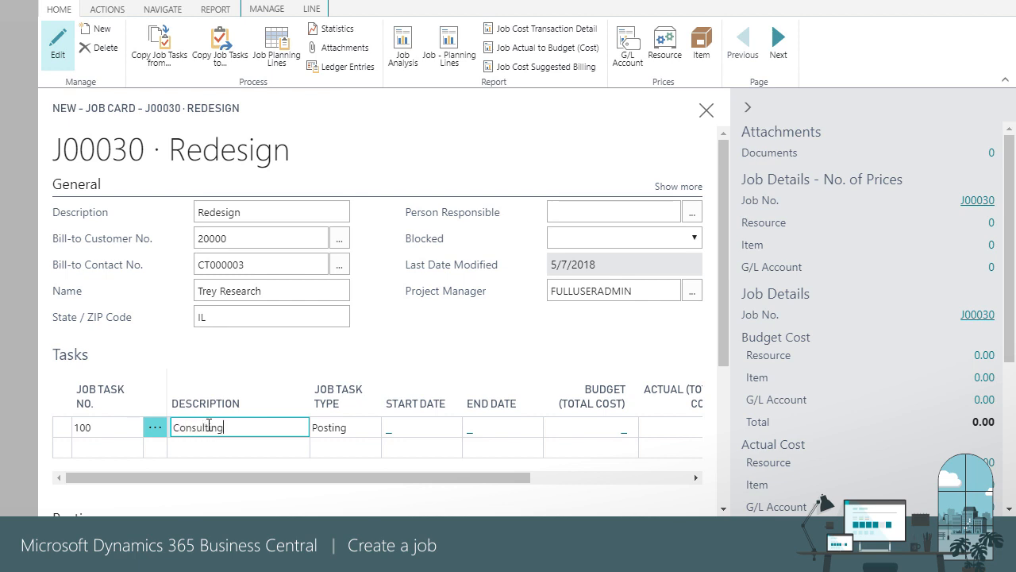
{"action": "left_click", "coordinate": [107, 447]}
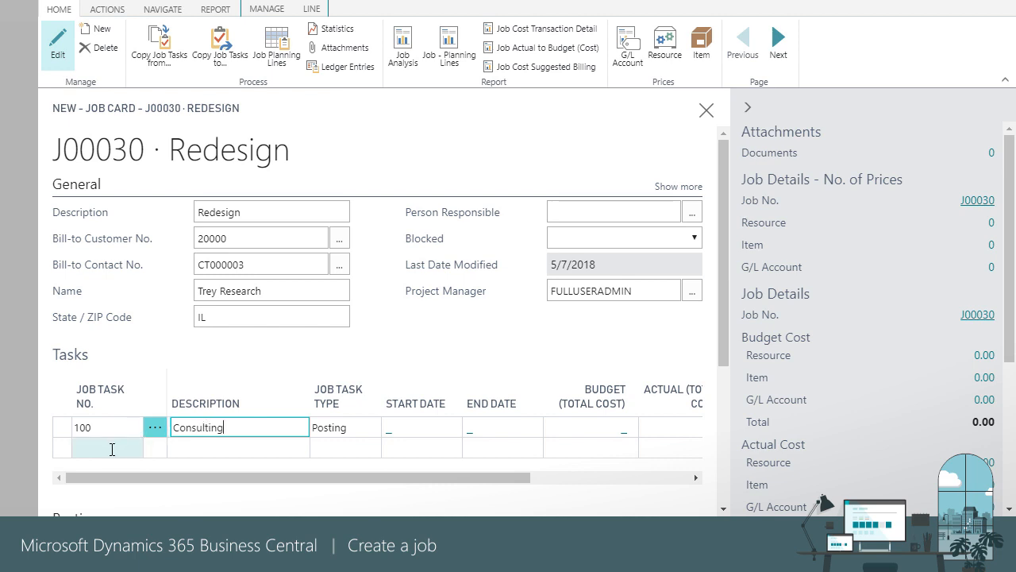
{"action": "type", "text": "200"}
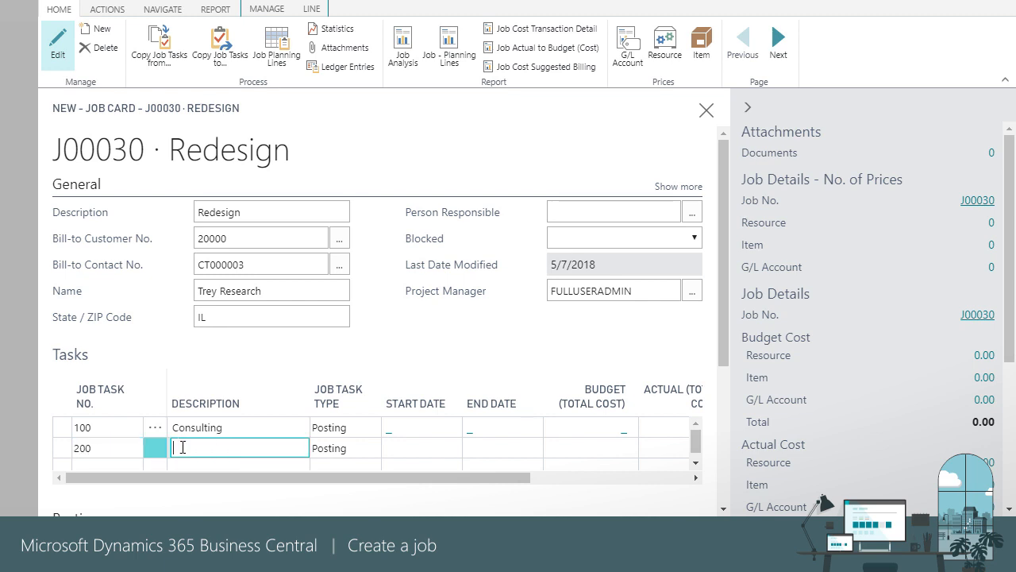
{"action": "type", "text": "esign"}
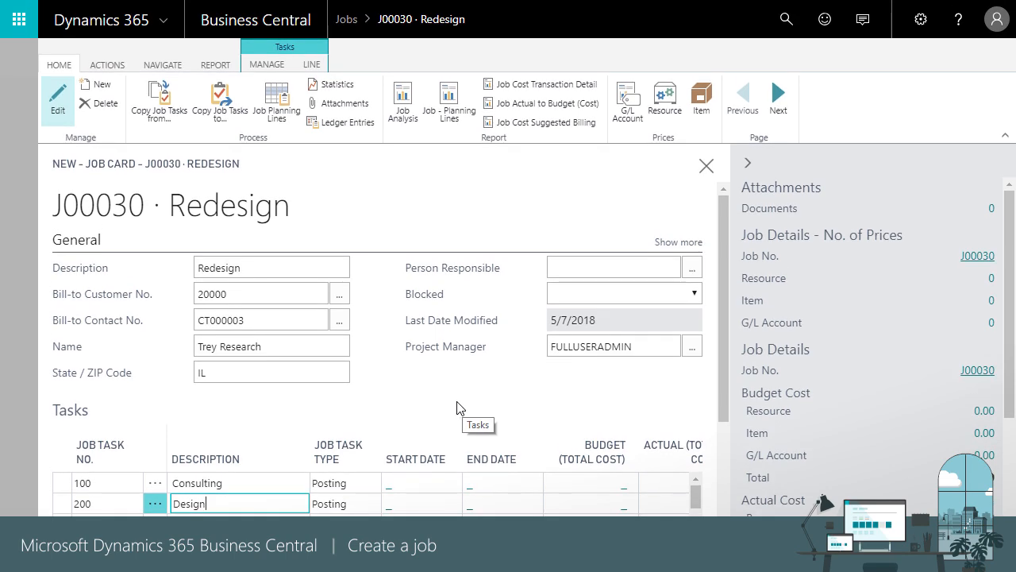
Open Job Planning Lines from Navigate and assign the new line to task 100.
{"action": "left_click", "coordinate": [162, 64]}
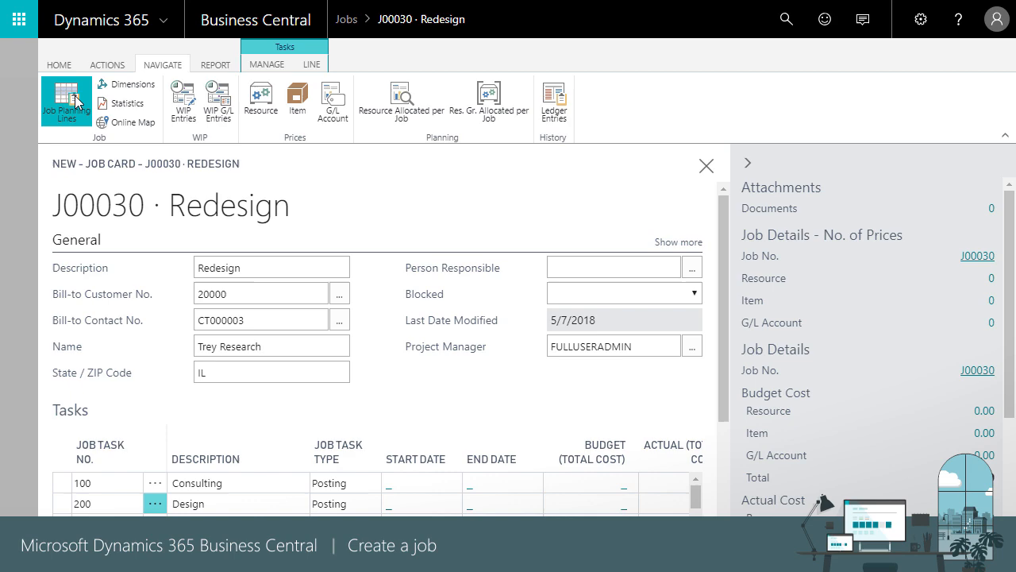
{"action": "mouse_move", "coordinate": [76, 100]}
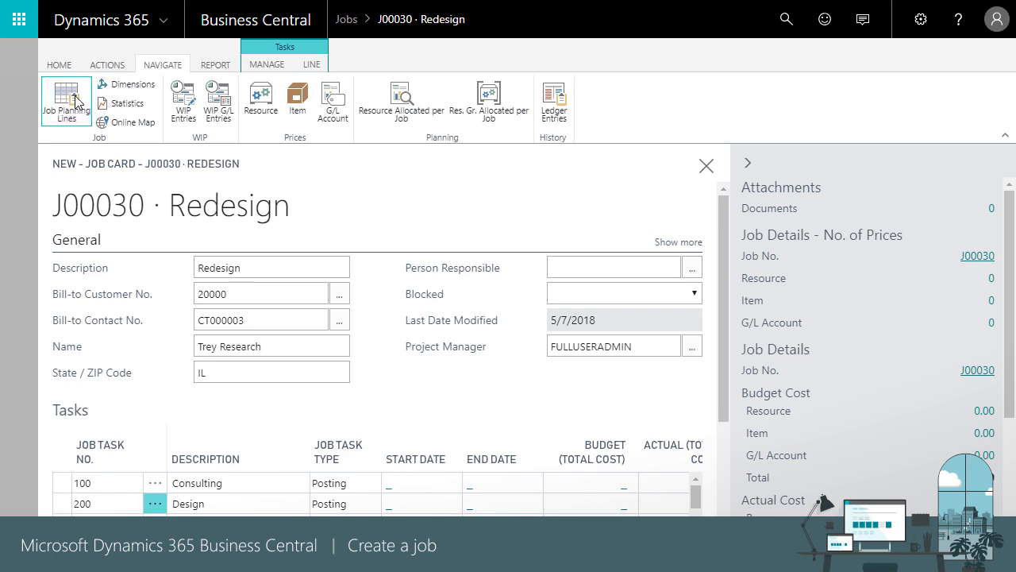
{"action": "left_click", "coordinate": [67, 100]}
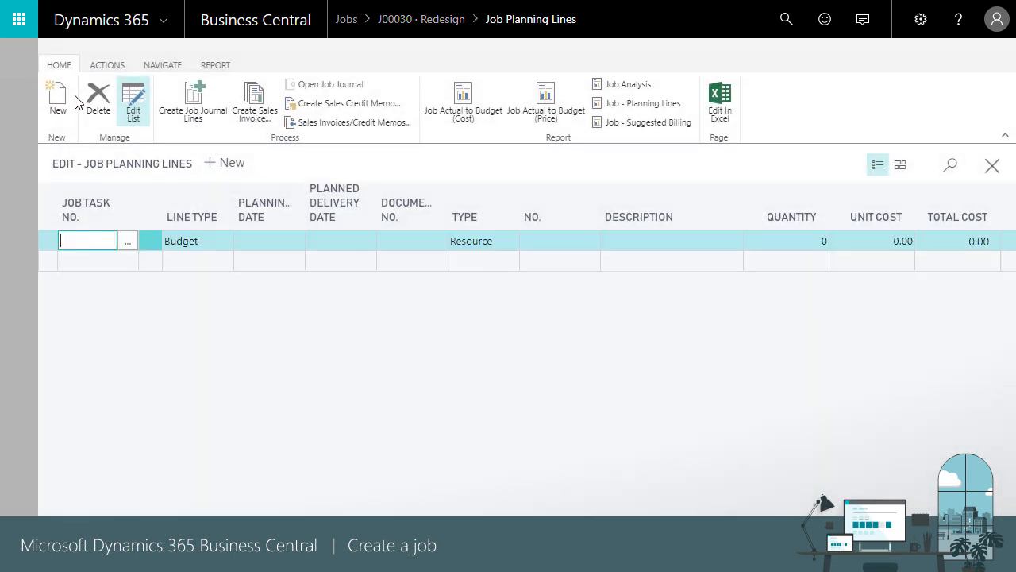
{"action": "left_click", "coordinate": [88, 239]}
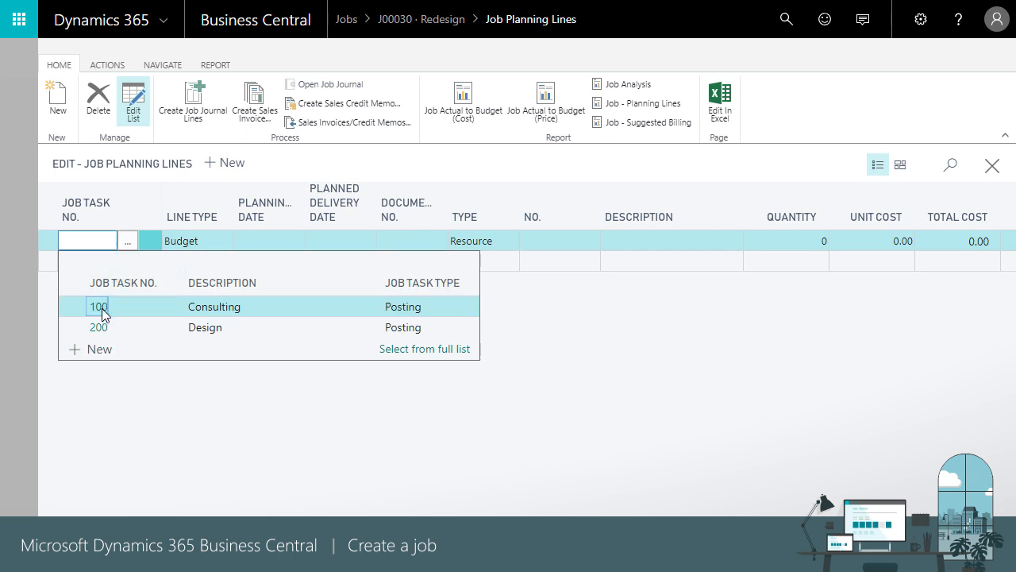
{"action": "left_click", "coordinate": [97, 307]}
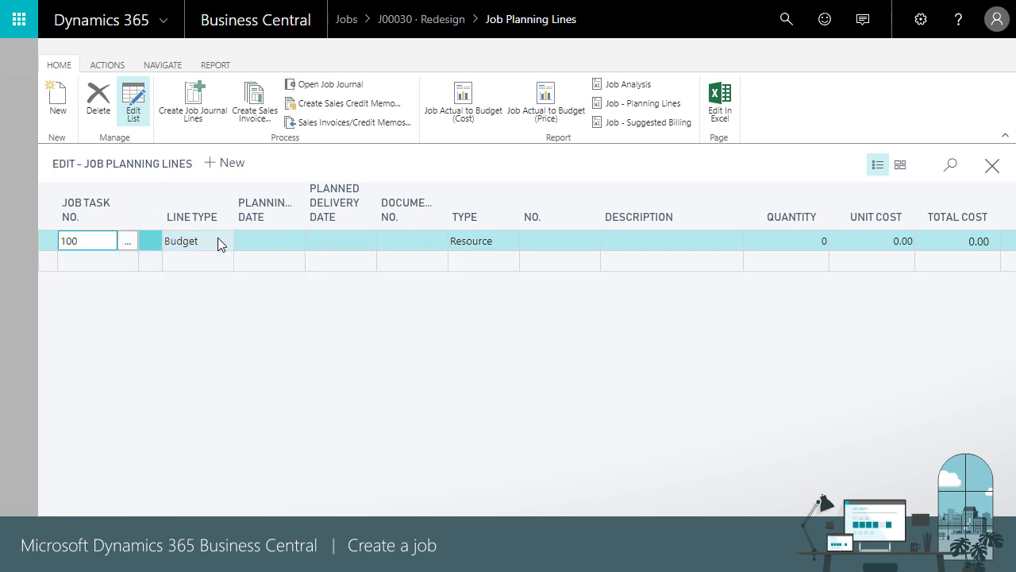
Make the task 100 line Both Budget and Billable, document 1234, resource MARY, then close.
{"action": "left_click", "coordinate": [225, 241]}
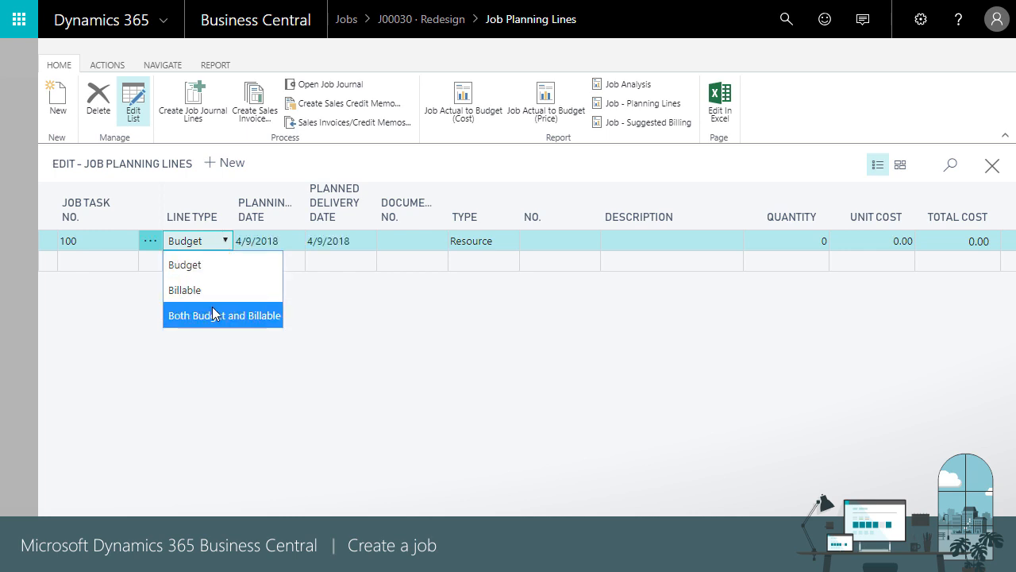
{"action": "left_click", "coordinate": [223, 315]}
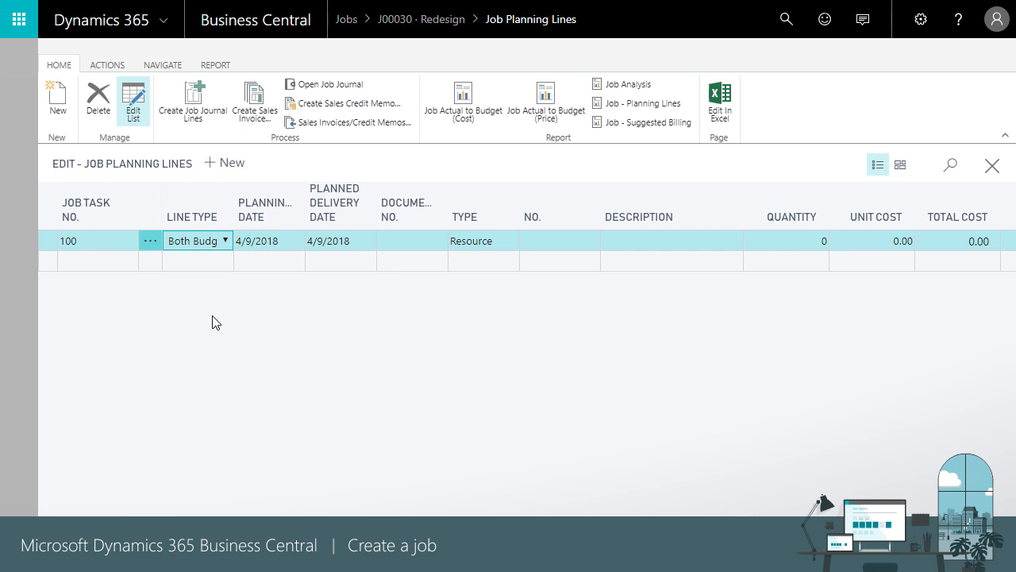
{"action": "left_click", "coordinate": [410, 240]}
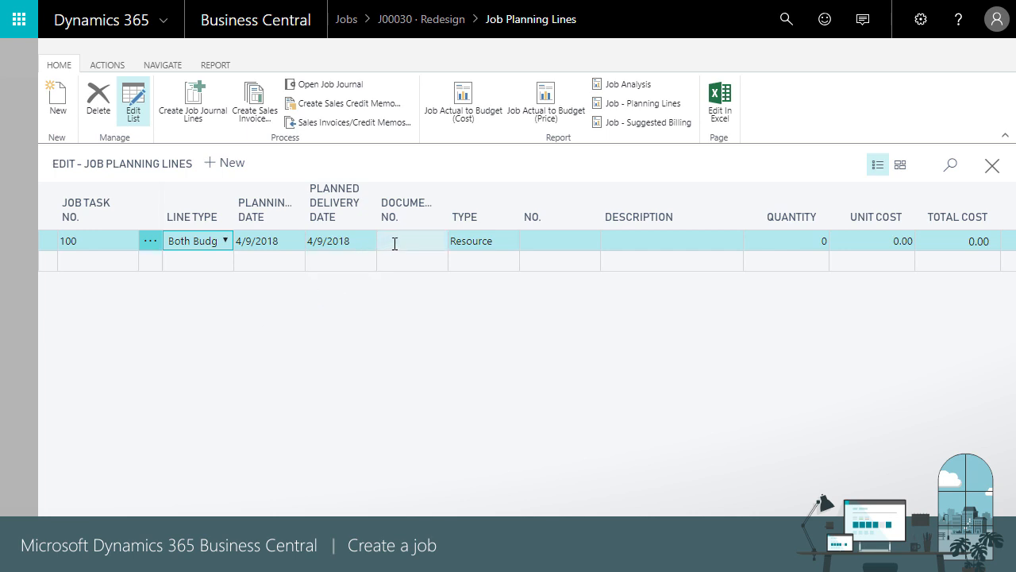
{"action": "type", "text": "1234"}
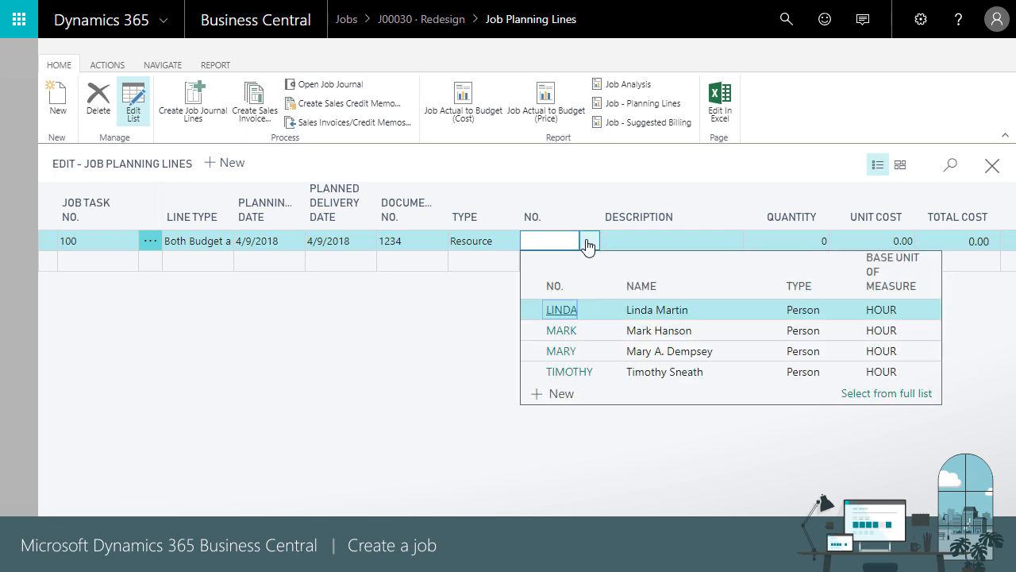
{"action": "left_click", "coordinate": [561, 351]}
{"action": "type", "text": "8"}
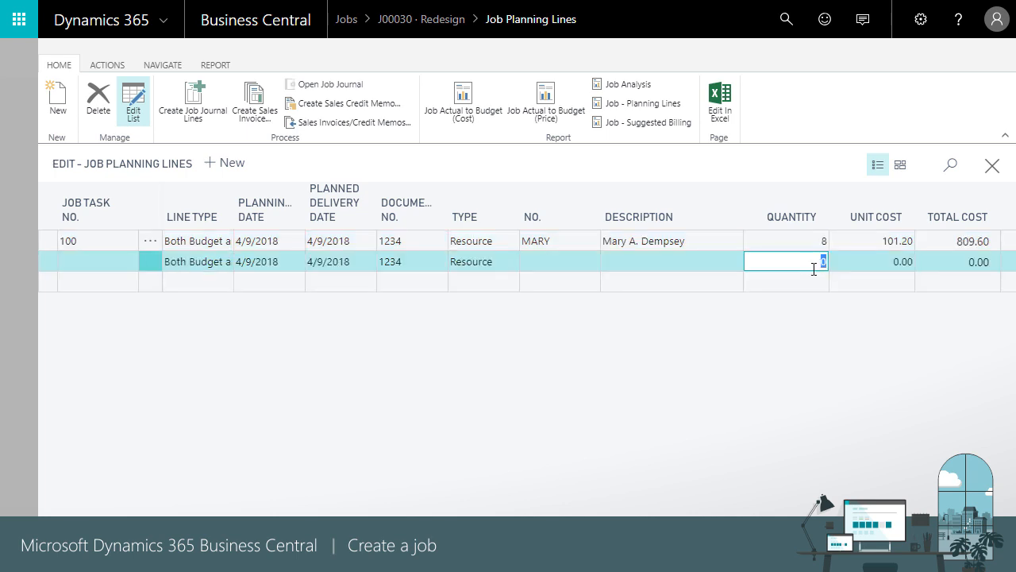
{"action": "mouse_move", "coordinate": [464, 344]}
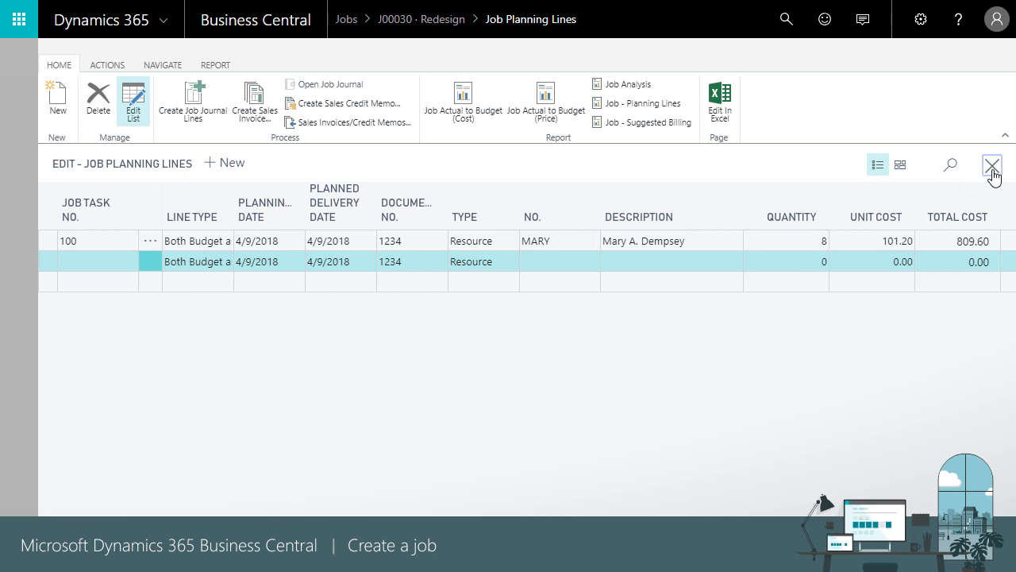
{"action": "left_click", "coordinate": [991, 165]}
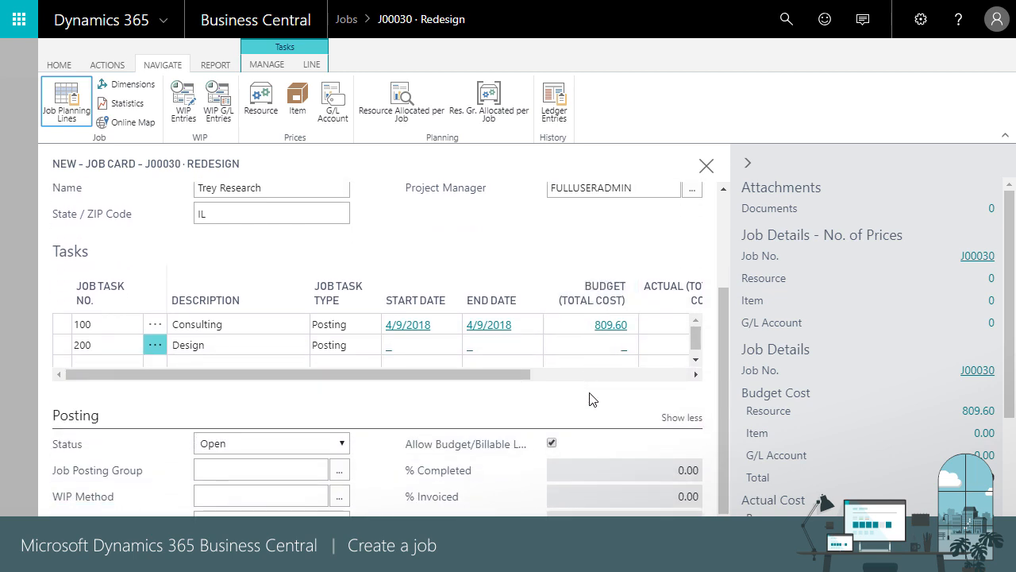
Set Job Posting Group SETTING UP and WIP Method COMPLETED CONTRACT, then close J00030.
{"action": "scroll", "scroll_direction": "down", "scroll_amount": 3}
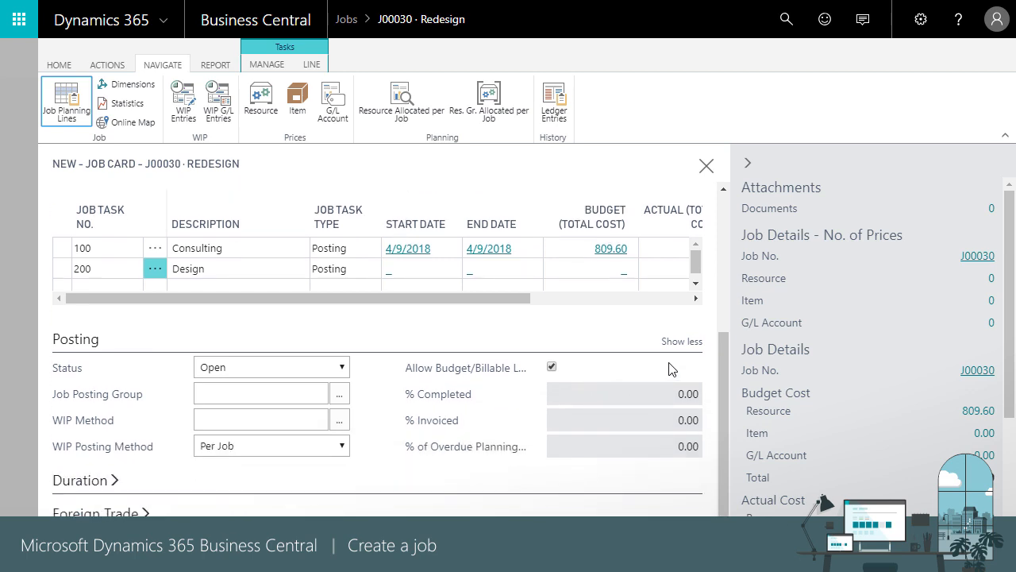
{"action": "mouse_move", "coordinate": [664, 369]}
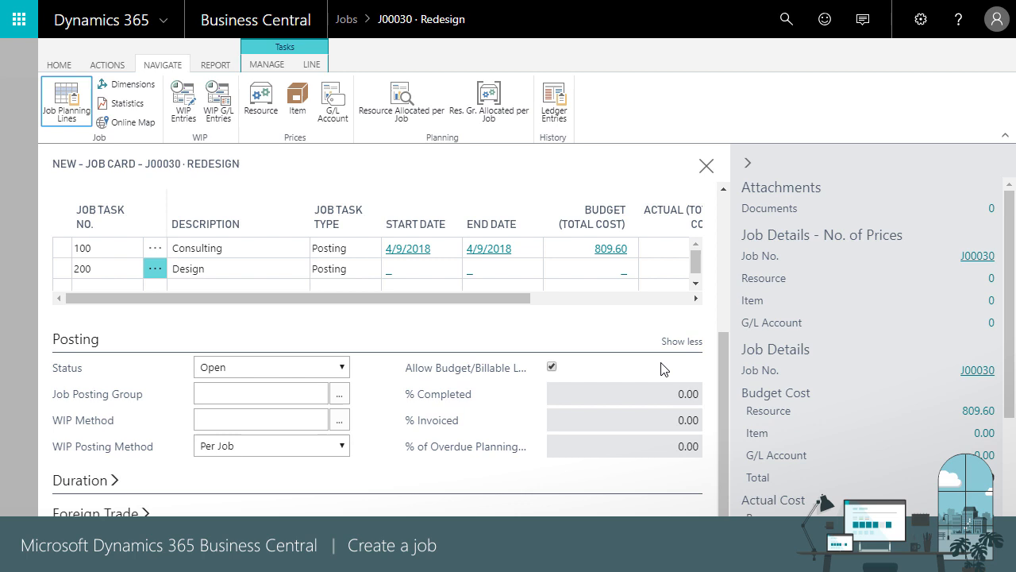
{"action": "left_click", "coordinate": [261, 393]}
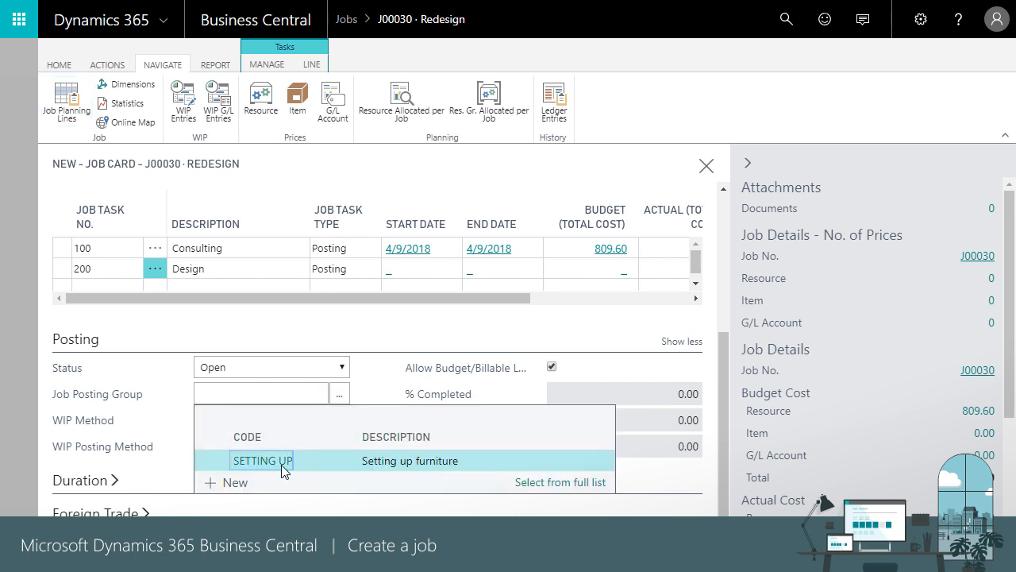
{"action": "left_click", "coordinate": [339, 419]}
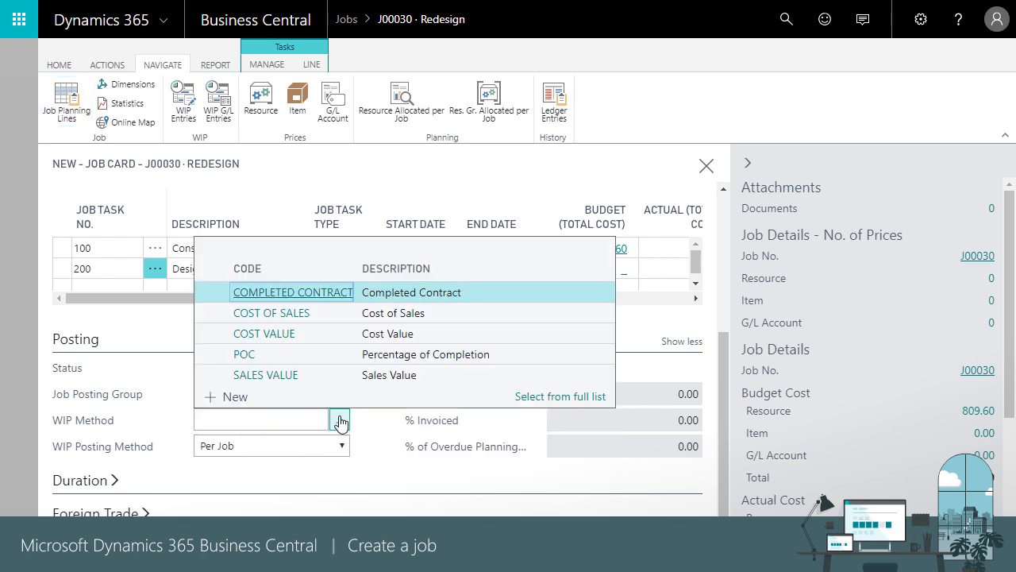
{"action": "left_click", "coordinate": [292, 291]}
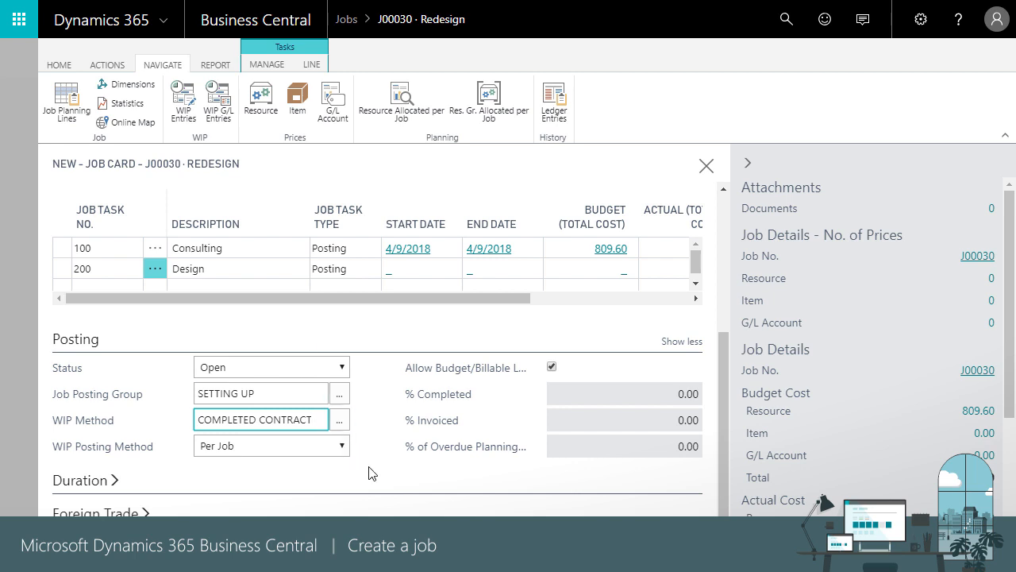
{"action": "left_click", "coordinate": [258, 420]}
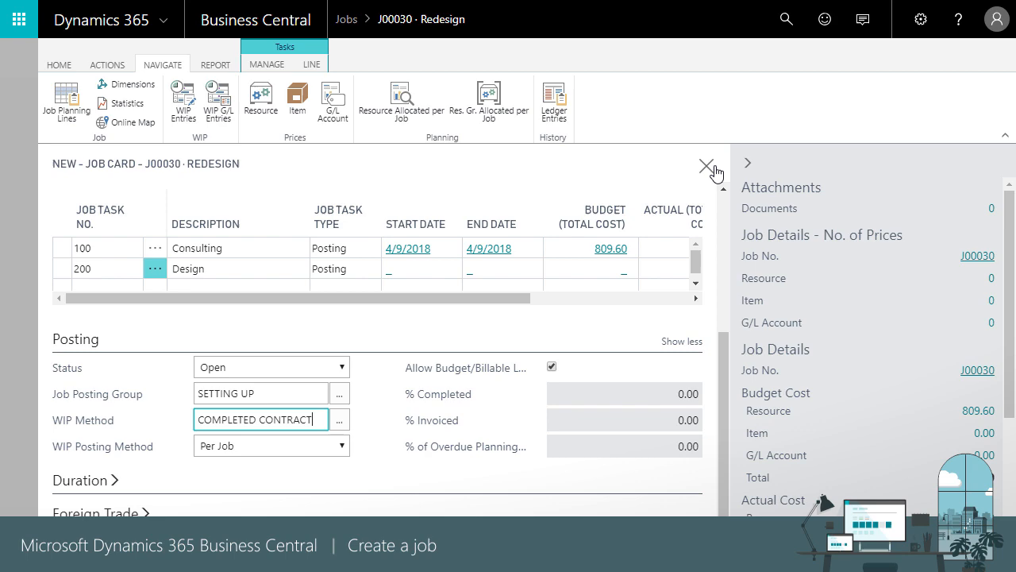
{"action": "left_click", "coordinate": [705, 164]}
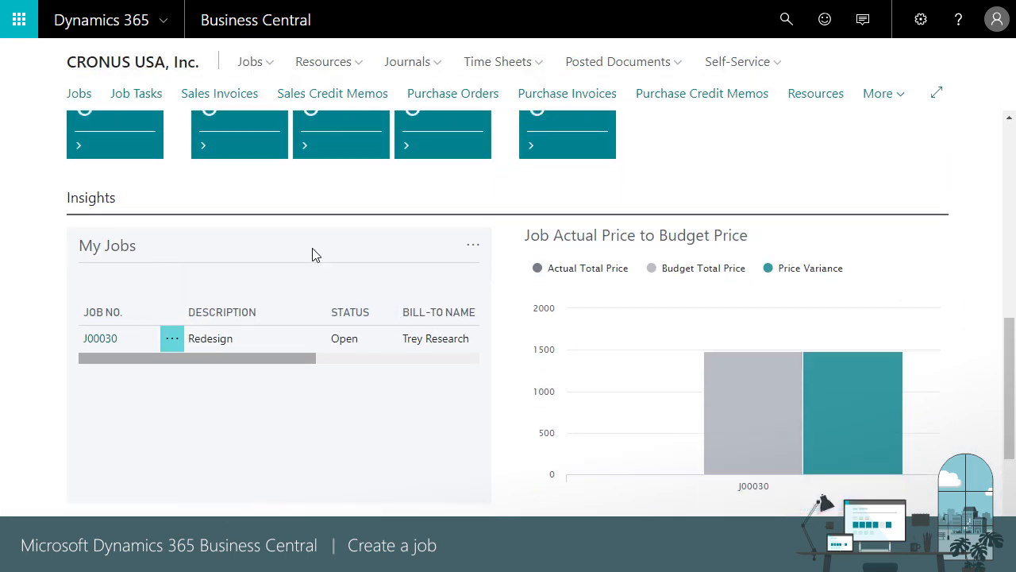
{"action": "mouse_move", "coordinate": [321, 258]}
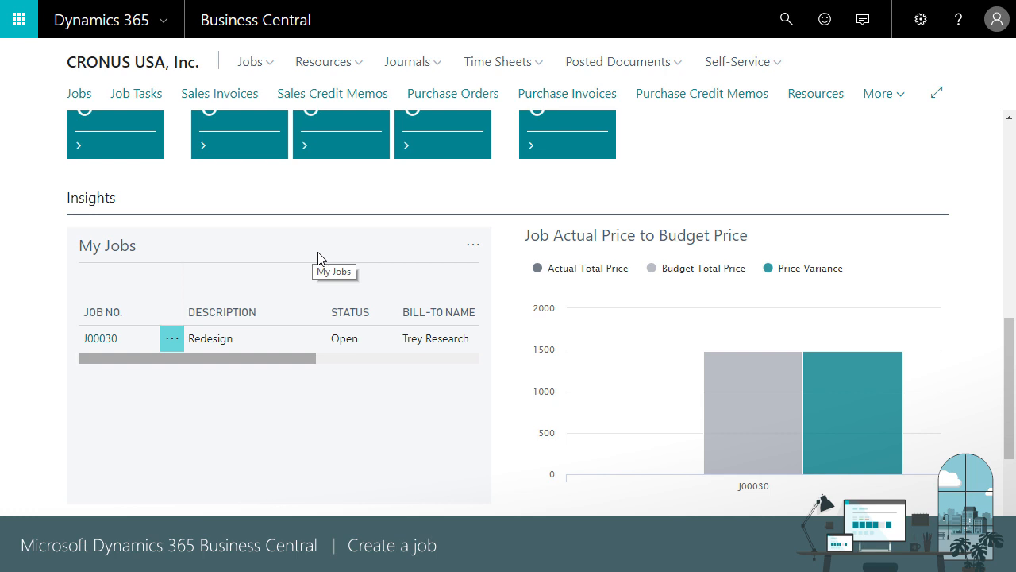
{"action": "mouse_move", "coordinate": [512, 301]}
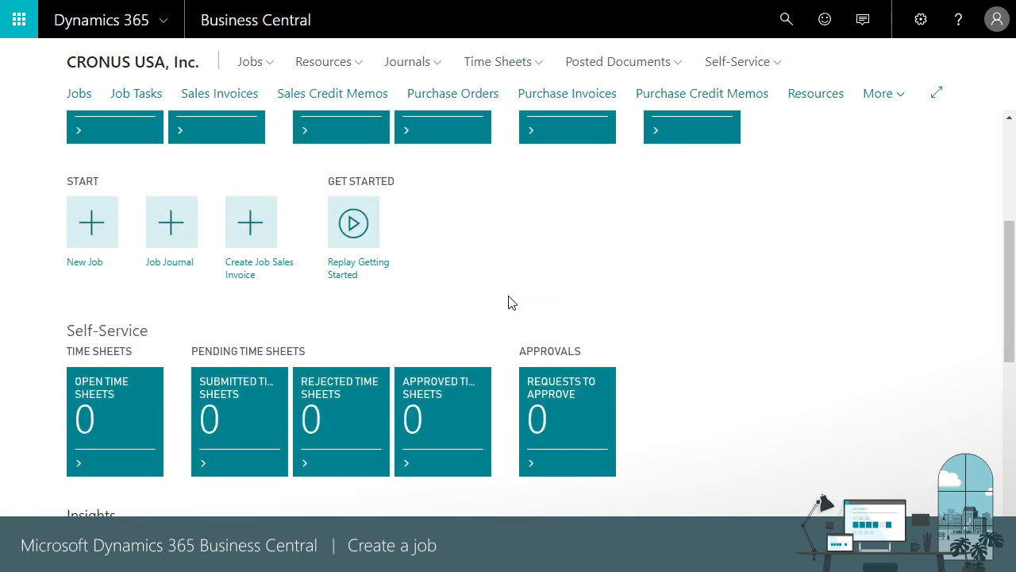
{"action": "mouse_move", "coordinate": [91, 222]}
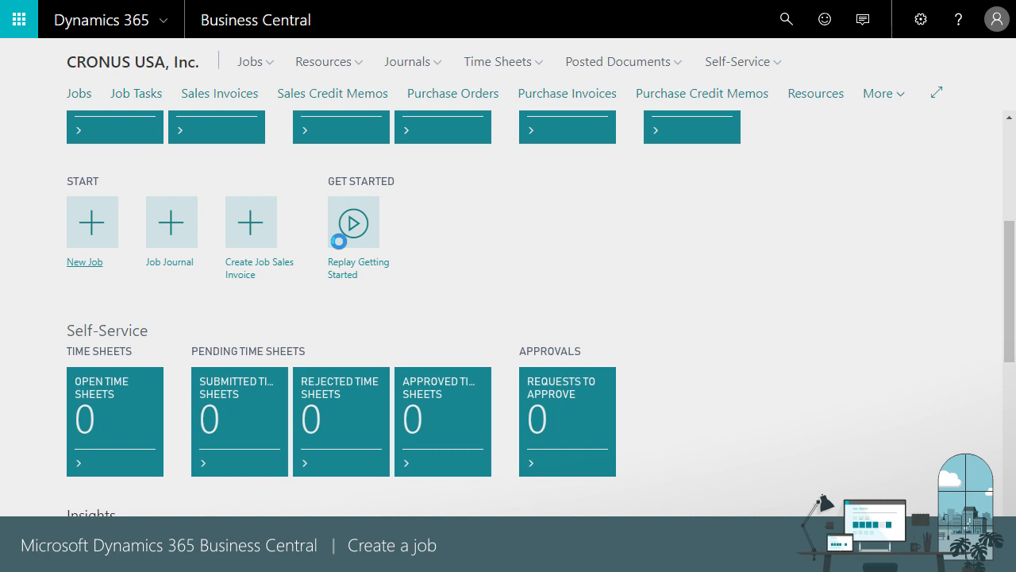
Start new job 'Remodel' based on an existing job, billed to customer 30000.
{"action": "left_click", "coordinate": [84, 221]}
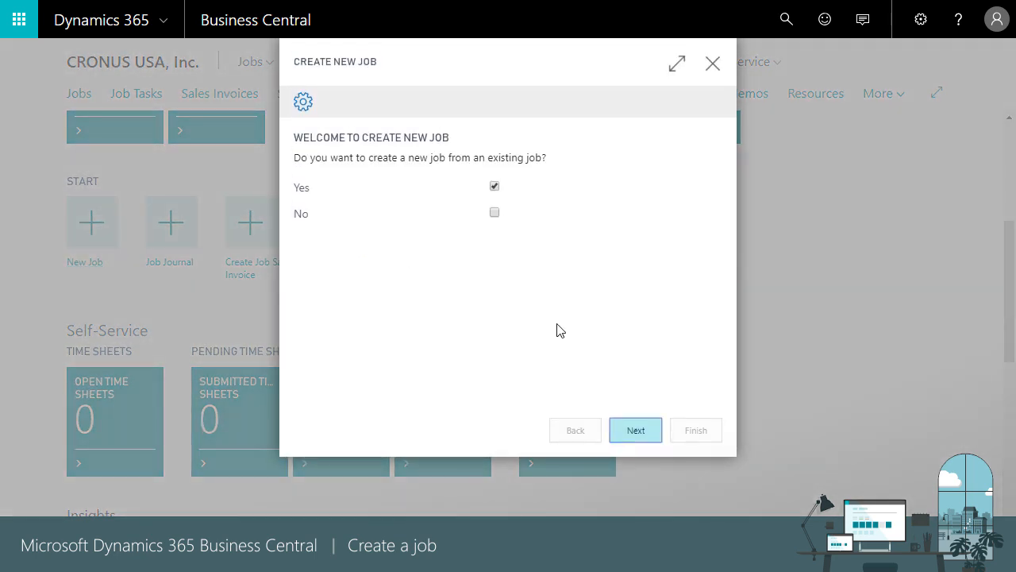
{"action": "left_click", "coordinate": [635, 429]}
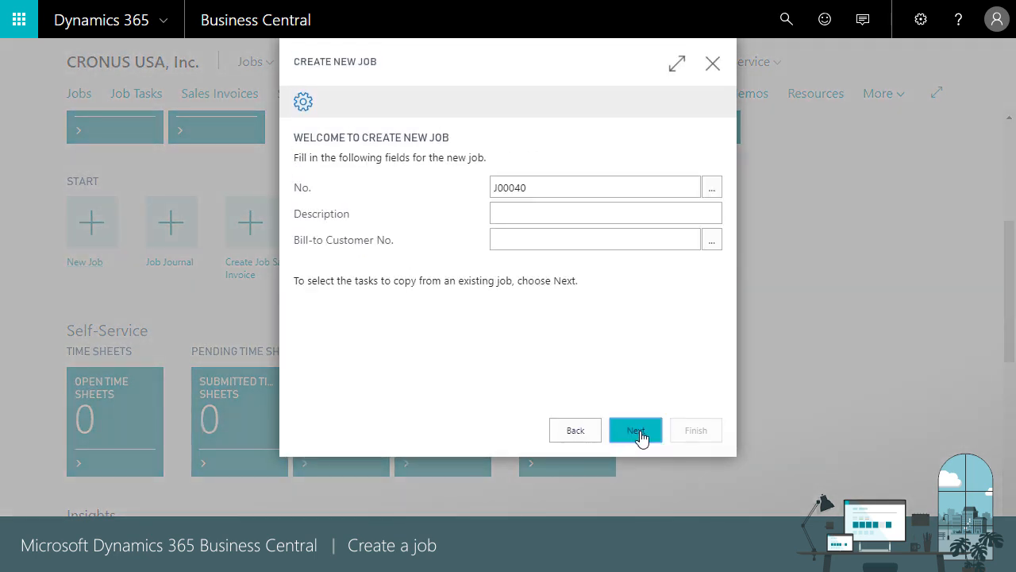
{"action": "left_click", "coordinate": [605, 213]}
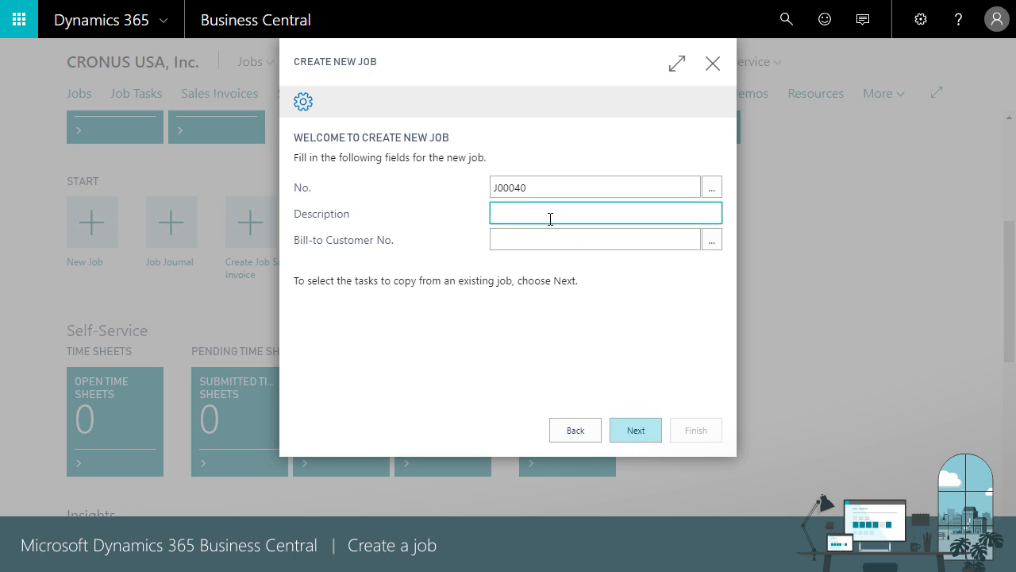
{"action": "type", "text": "Remodel"}
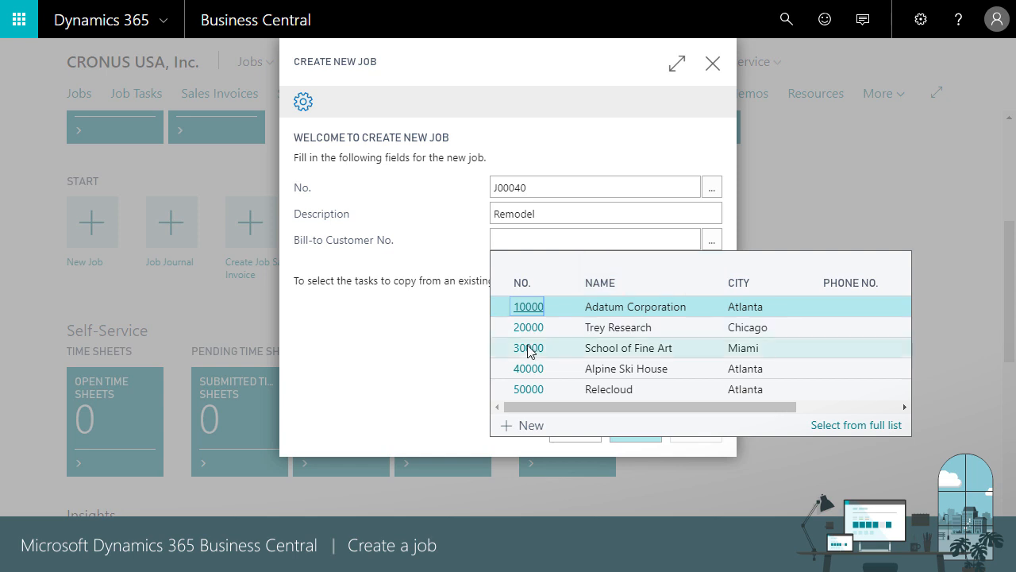
{"action": "left_click", "coordinate": [528, 347]}
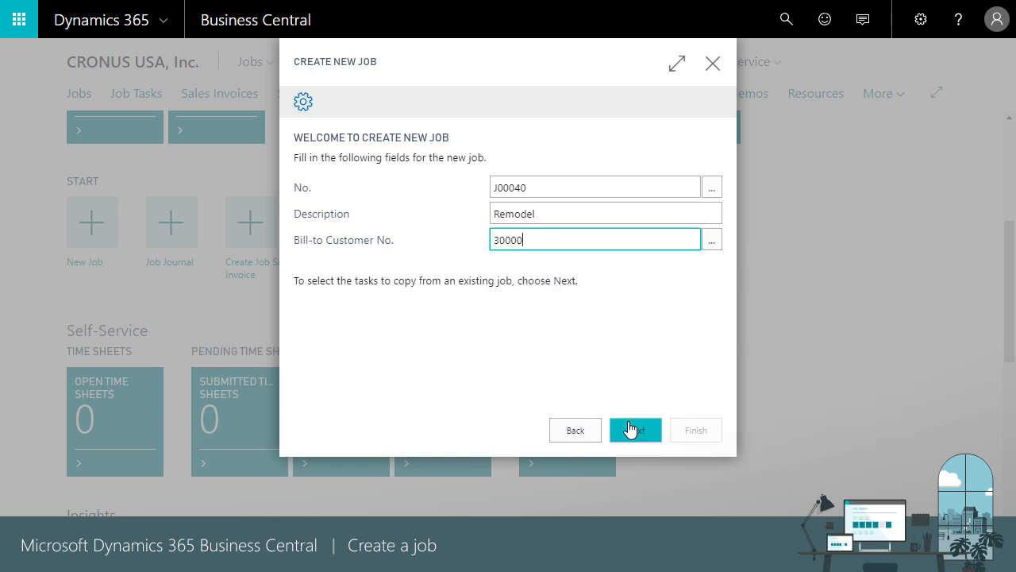
{"action": "left_click", "coordinate": [635, 429]}
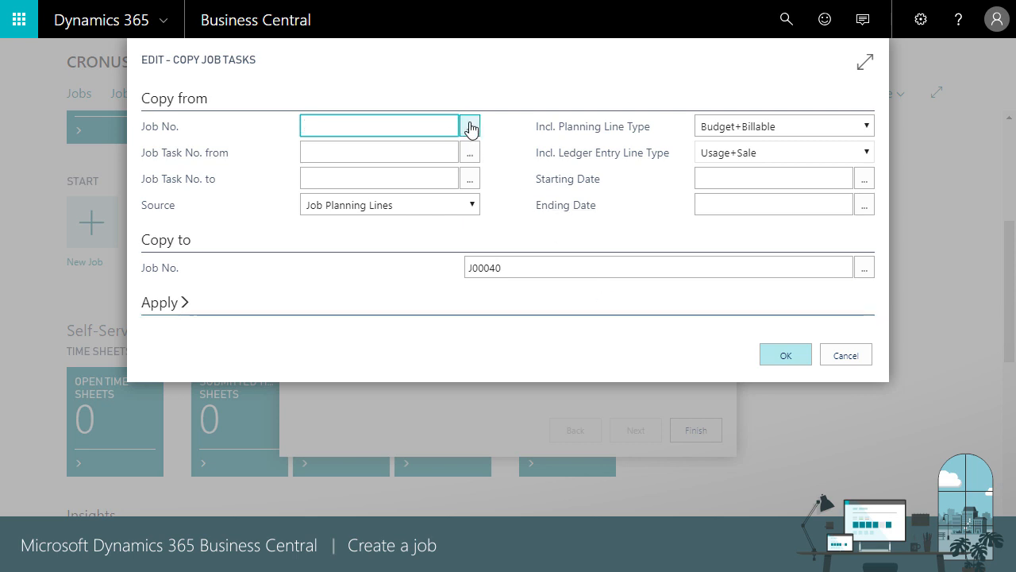
Copy tasks from JOB00010 (Reception area remodel) into J00040 and acknowledge the success message.
{"action": "left_click", "coordinate": [470, 126]}
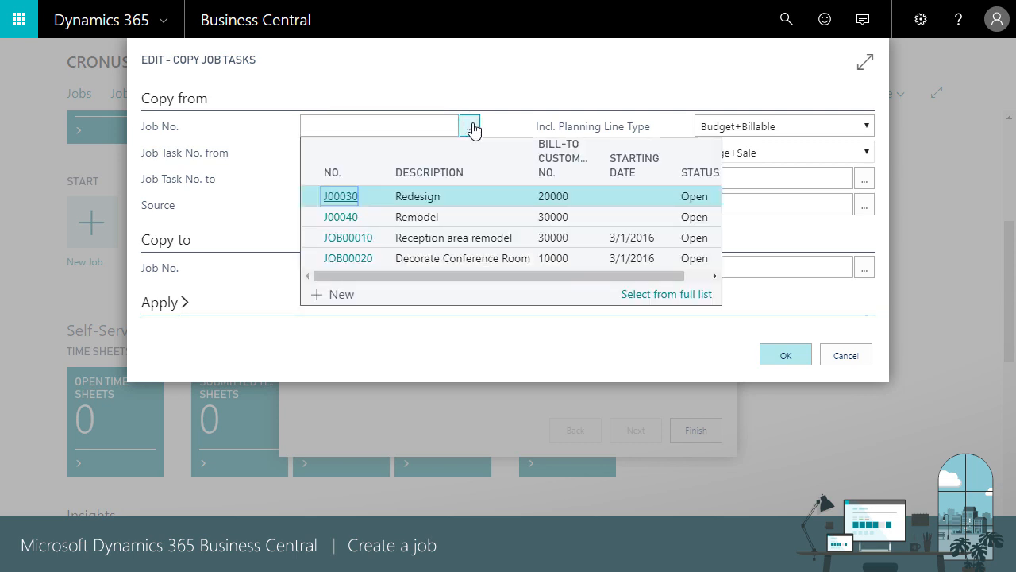
{"action": "left_click", "coordinate": [348, 237]}
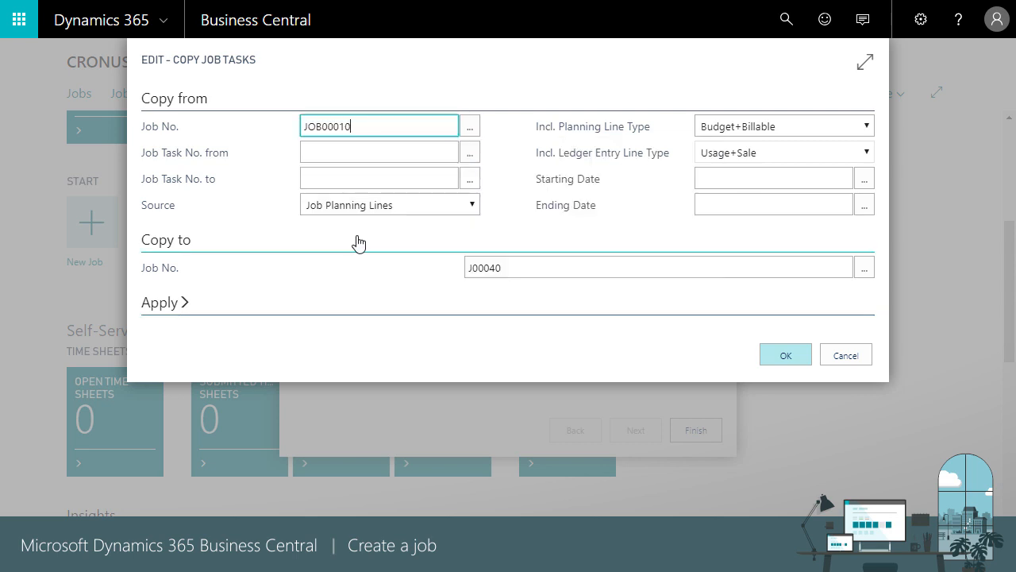
{"action": "left_click", "coordinate": [159, 302]}
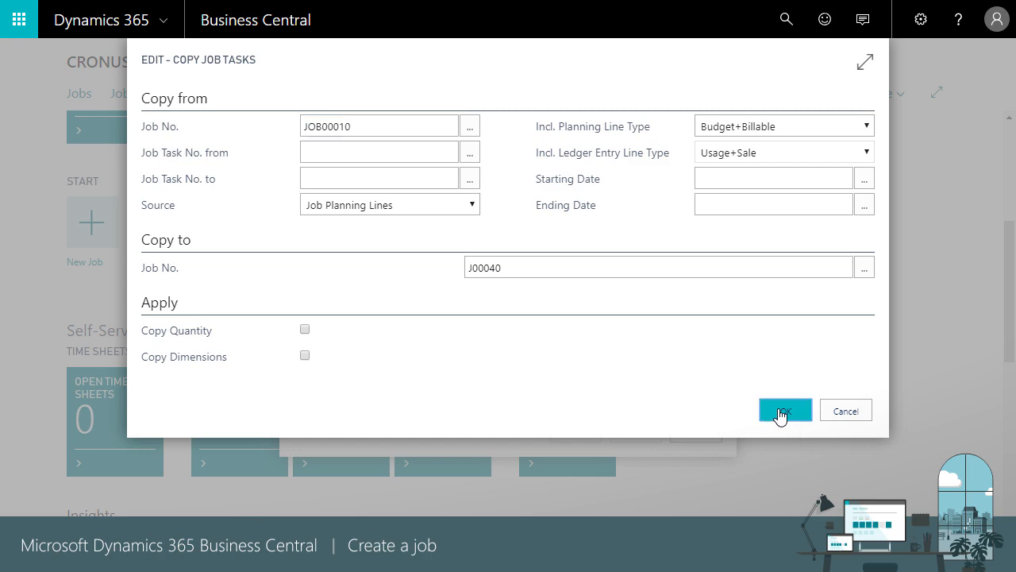
{"action": "left_click", "coordinate": [784, 410]}
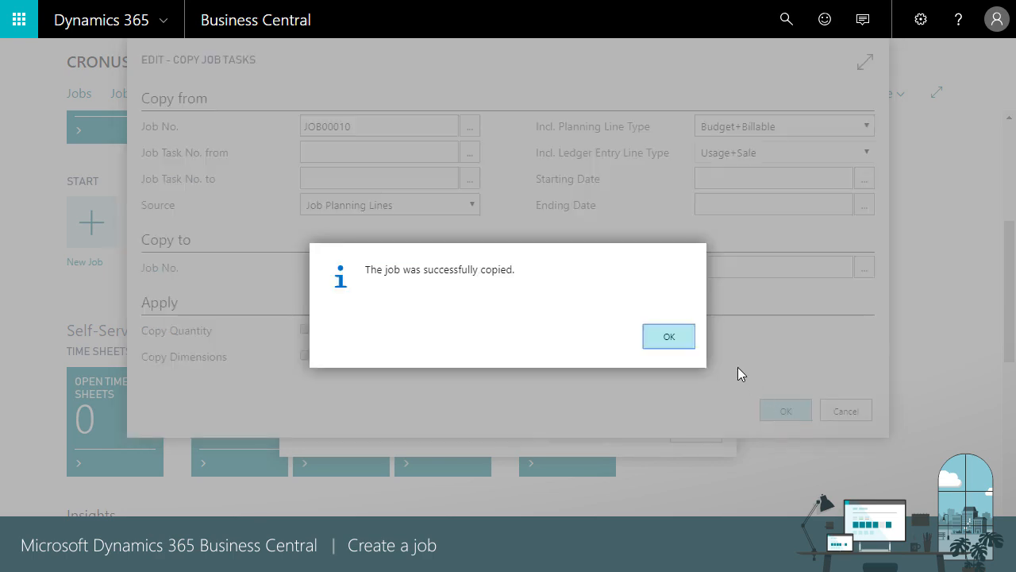
{"action": "left_click", "coordinate": [668, 336]}
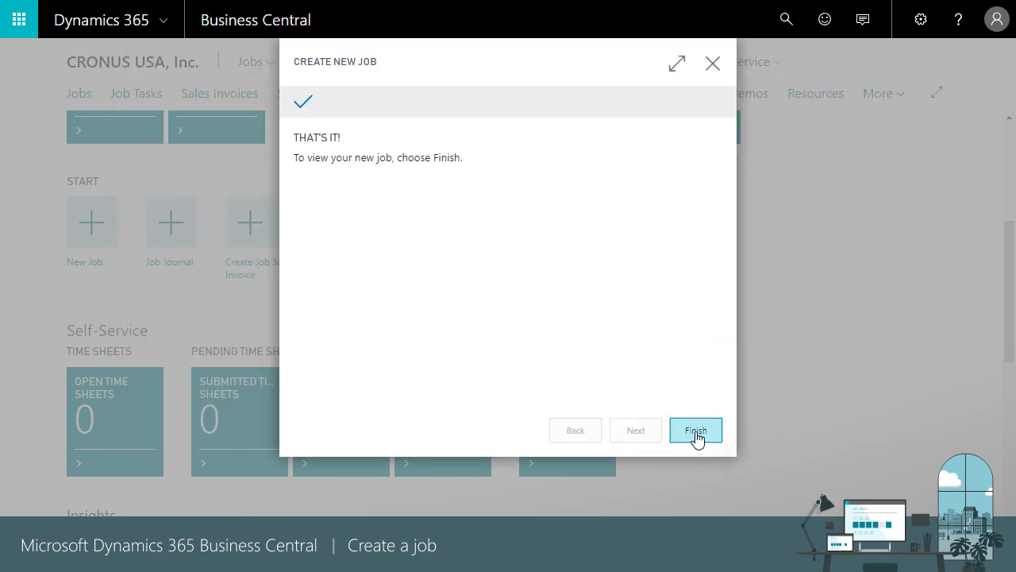
Finish the wizard, review J00040's copied tasks like 1000 Phase 1, and close the card.
{"action": "left_click", "coordinate": [696, 429]}
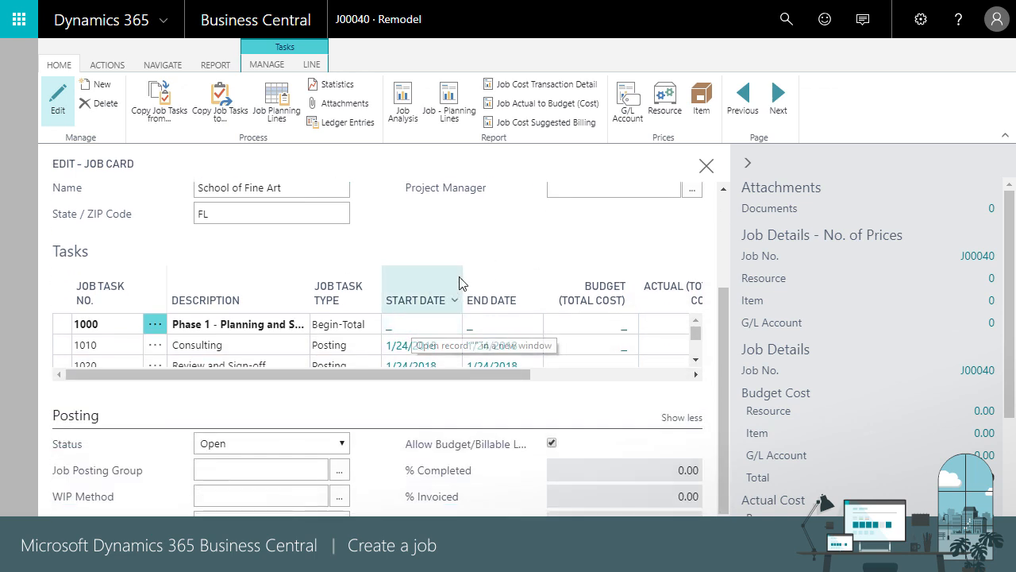
{"action": "mouse_move", "coordinate": [445, 238]}
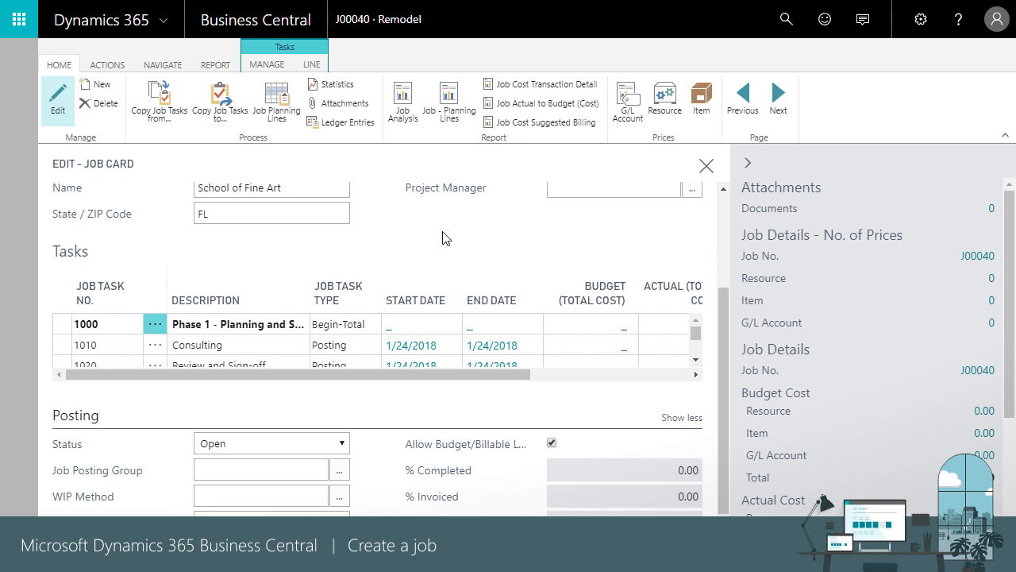
{"action": "left_click", "coordinate": [344, 324]}
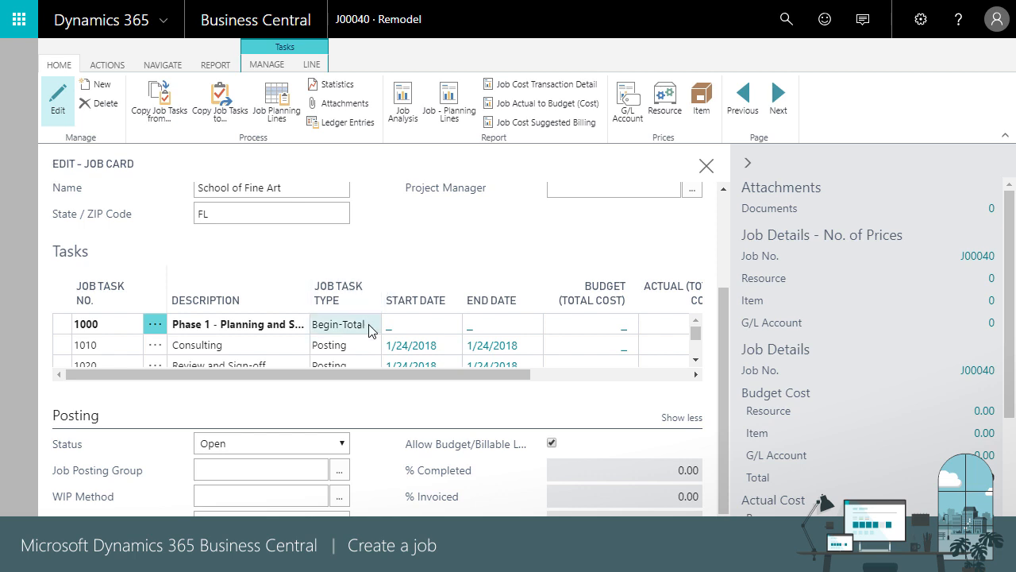
{"action": "left_click", "coordinate": [369, 324]}
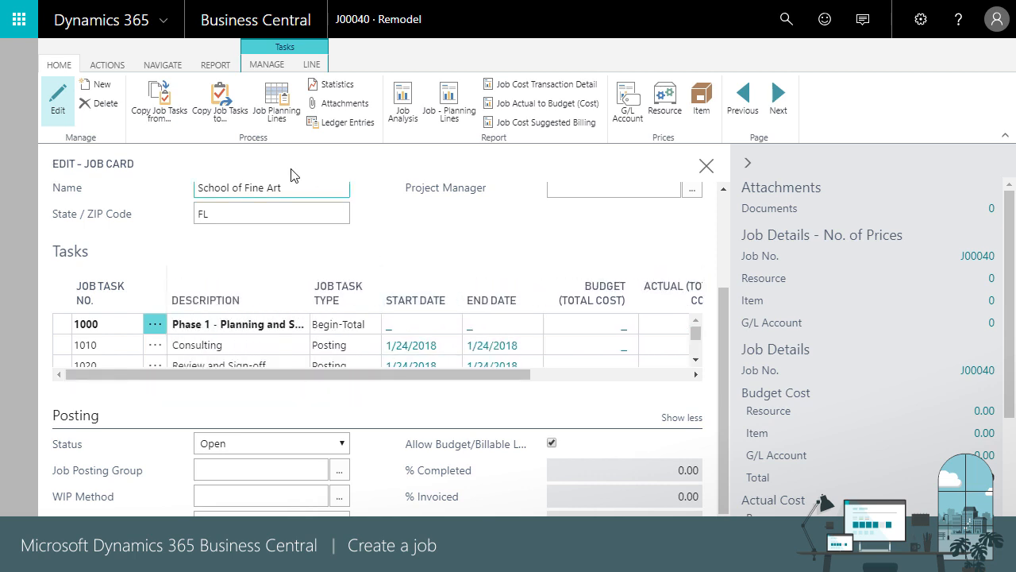
{"action": "left_click", "coordinate": [705, 165]}
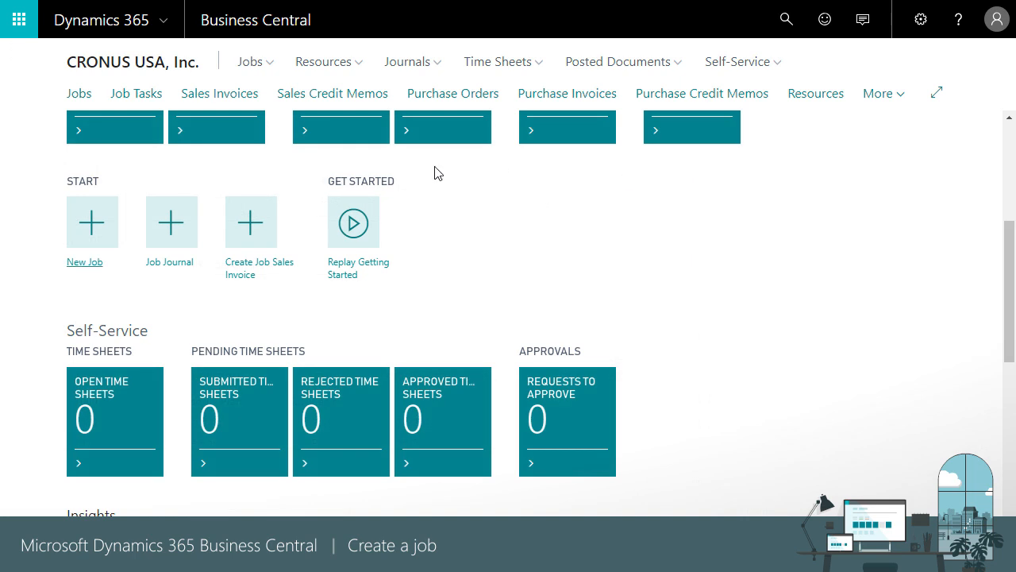
{"action": "scroll", "scroll_direction": "up", "scroll_amount": 3}
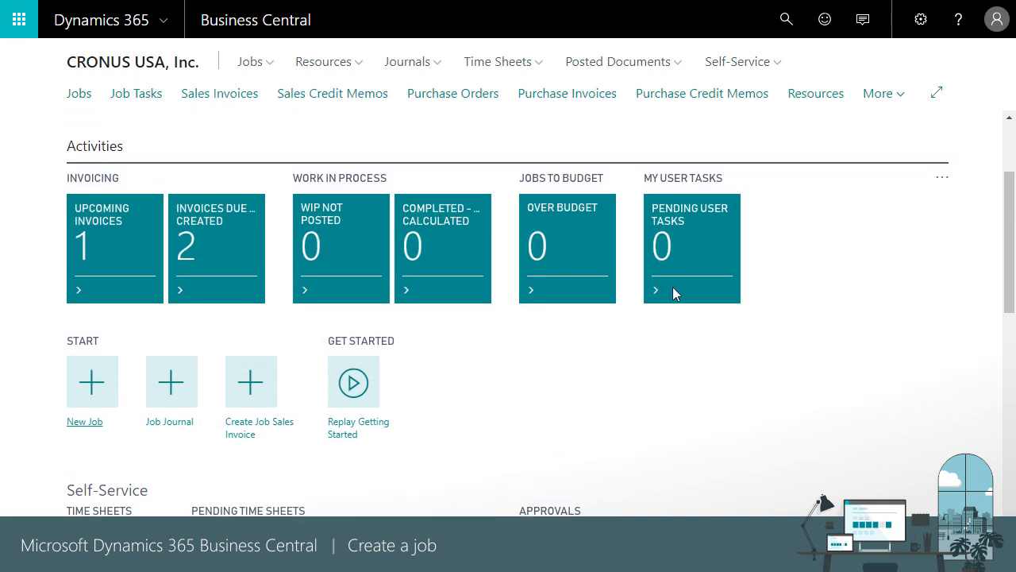